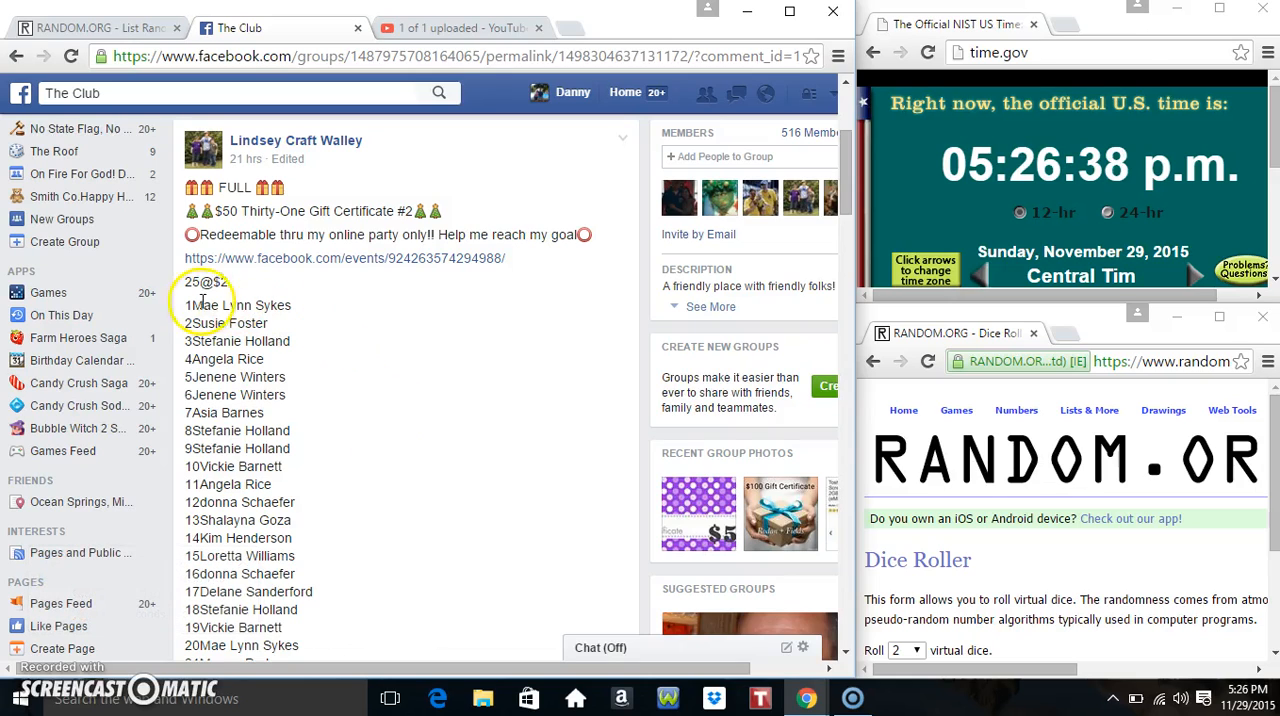
Highlight the 25 giveaway names in the post and review the comments below it.
left_click_drag(200, 305, 353, 572)
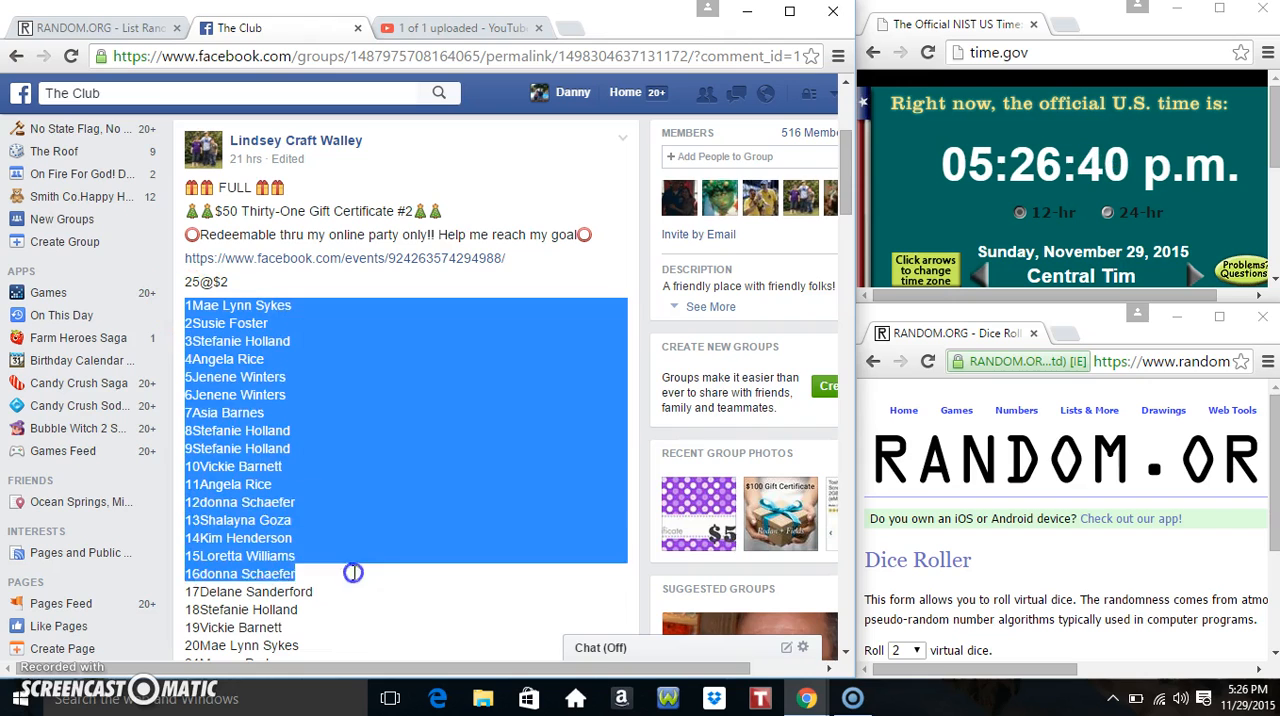
scroll("down", 3)
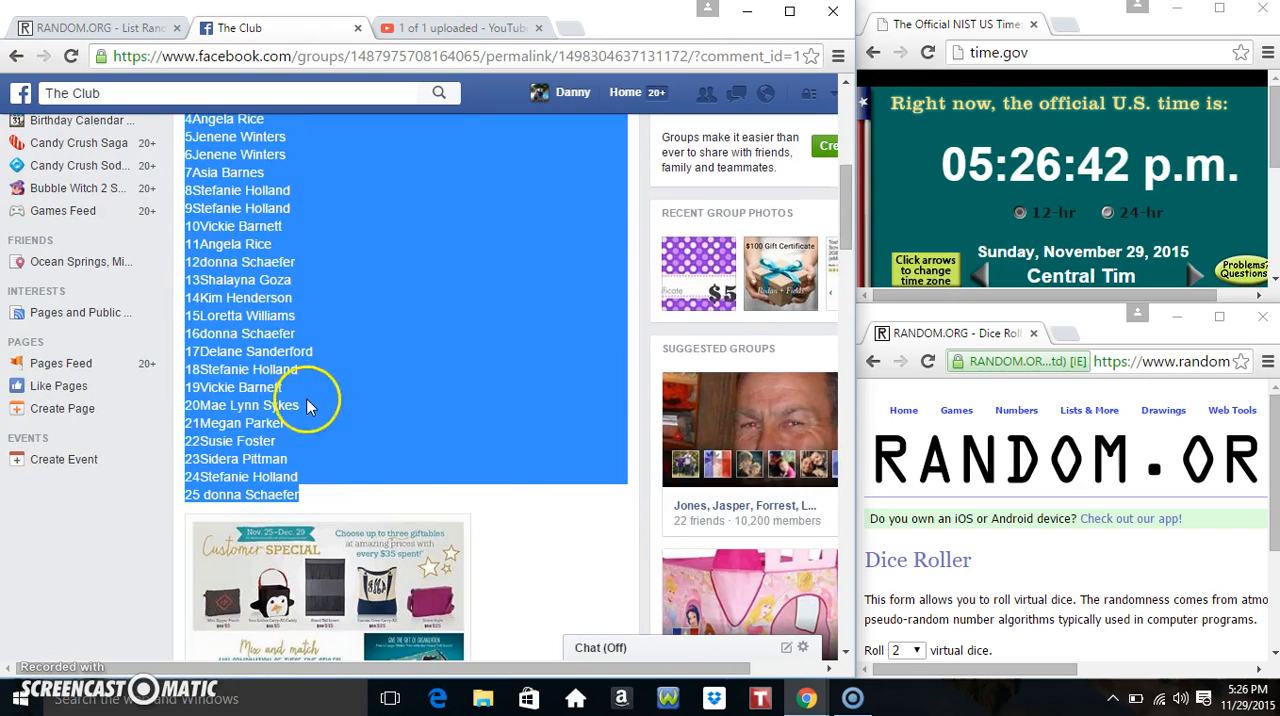
scroll("down", 3)
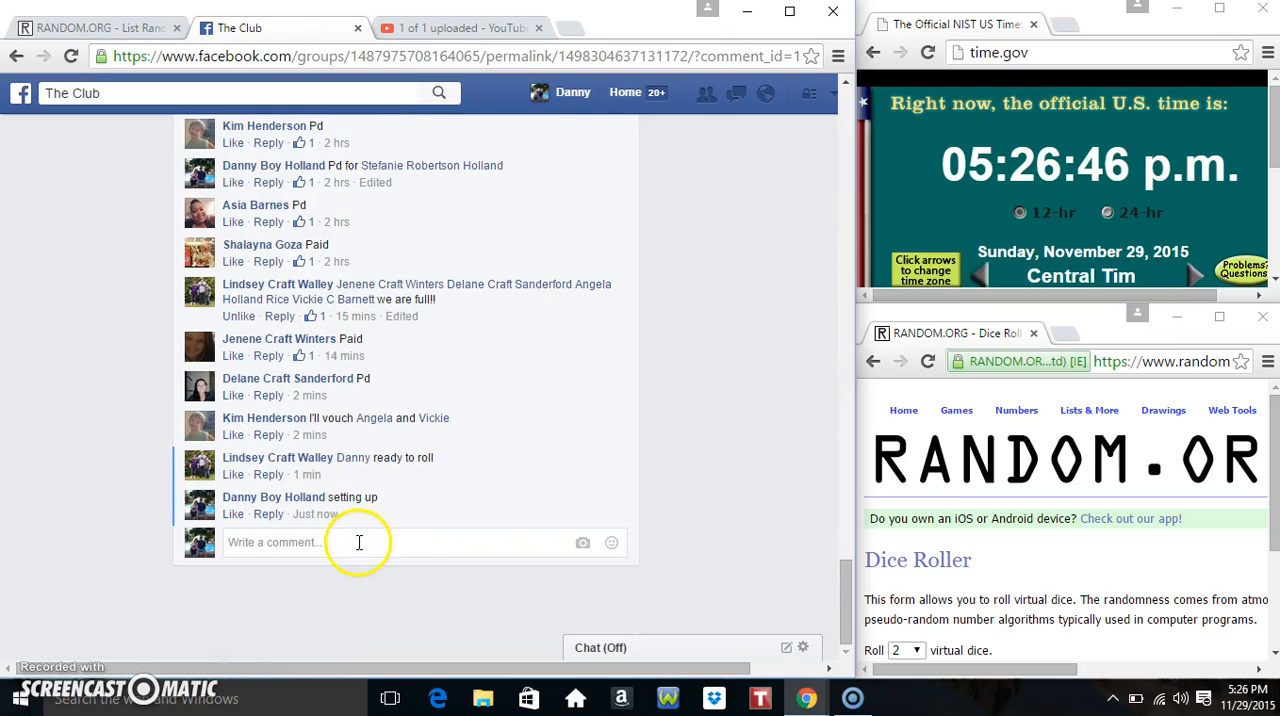
Post a 'live' comment on the thread and briefly show the taskbar date and time.
type("live")
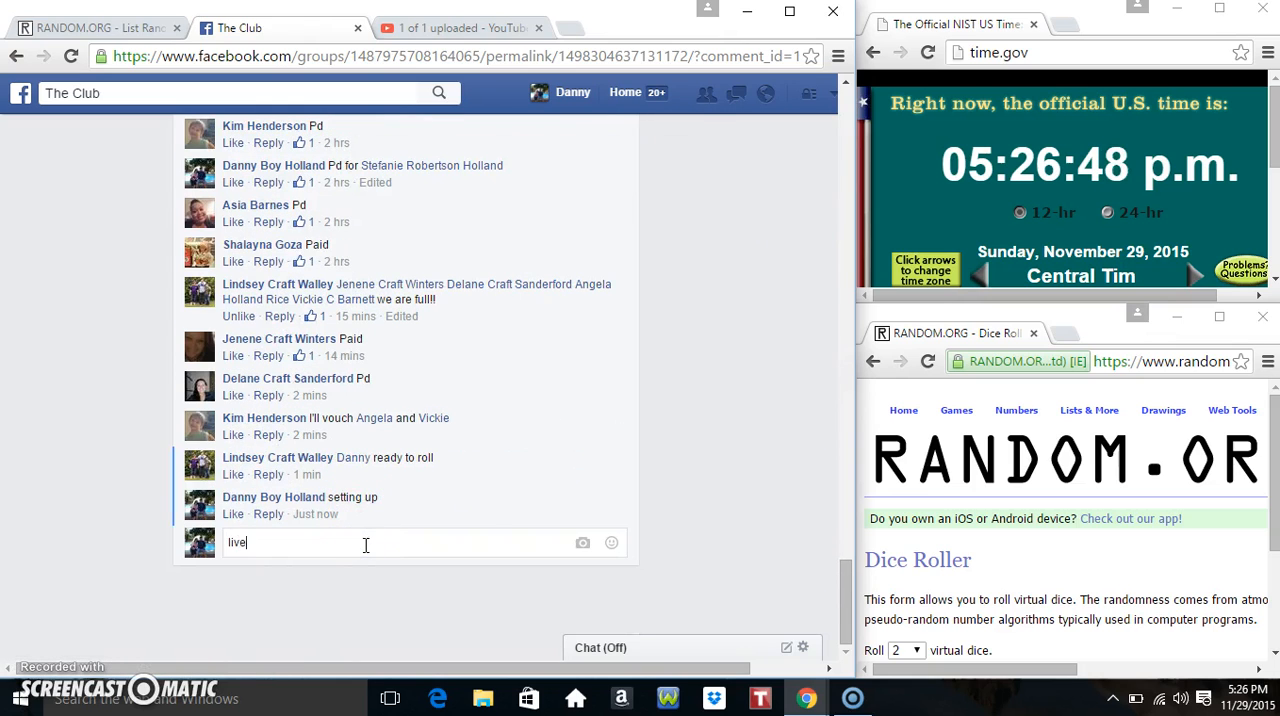
key("enter")
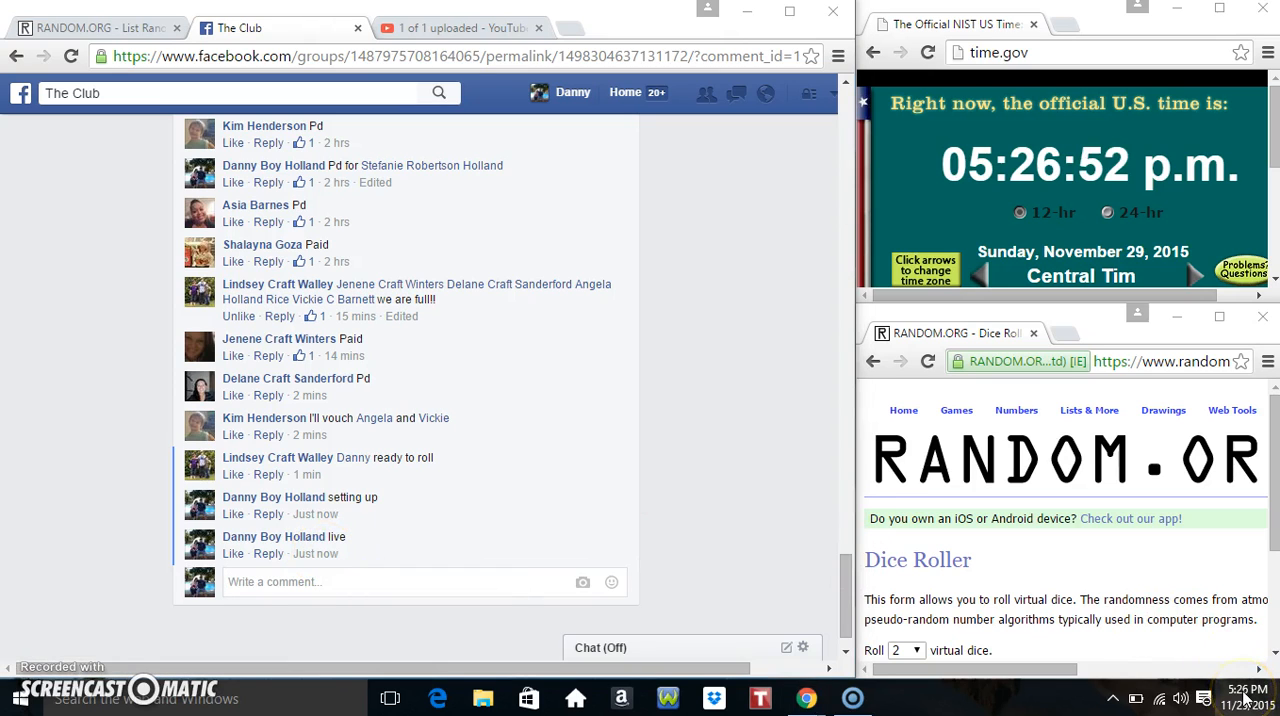
left_click(1245, 697)
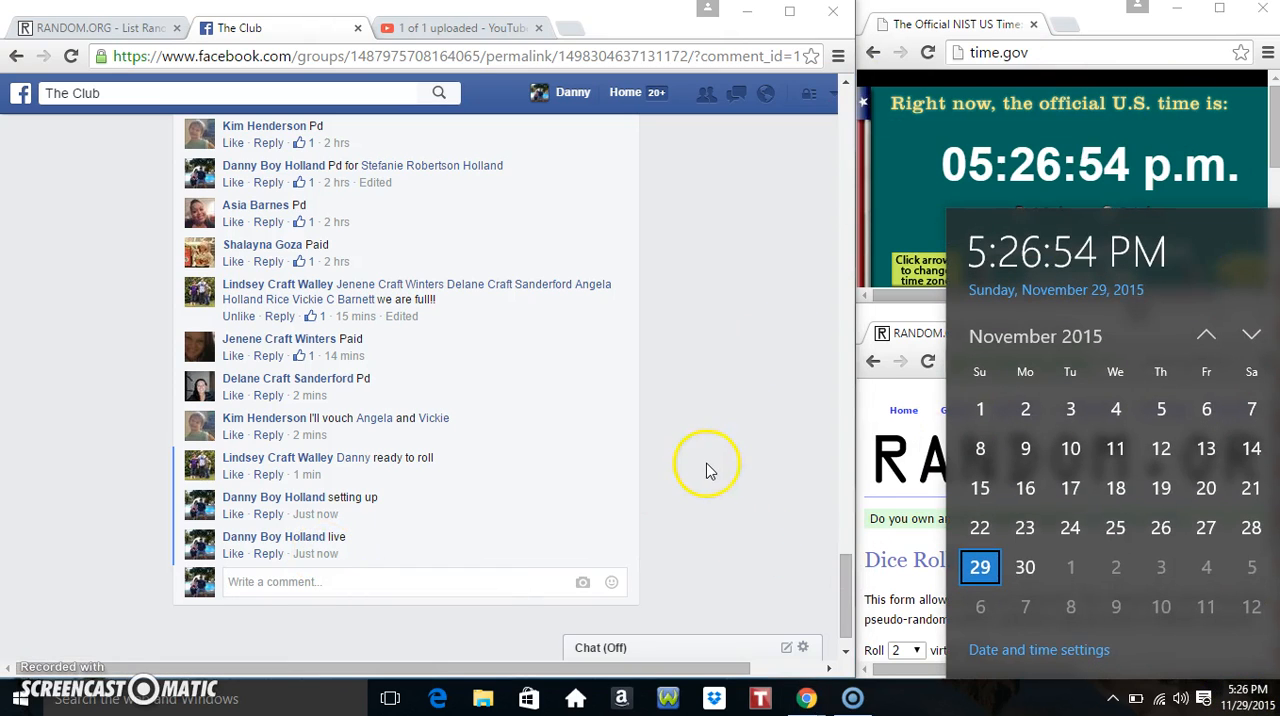
left_click(95, 27)
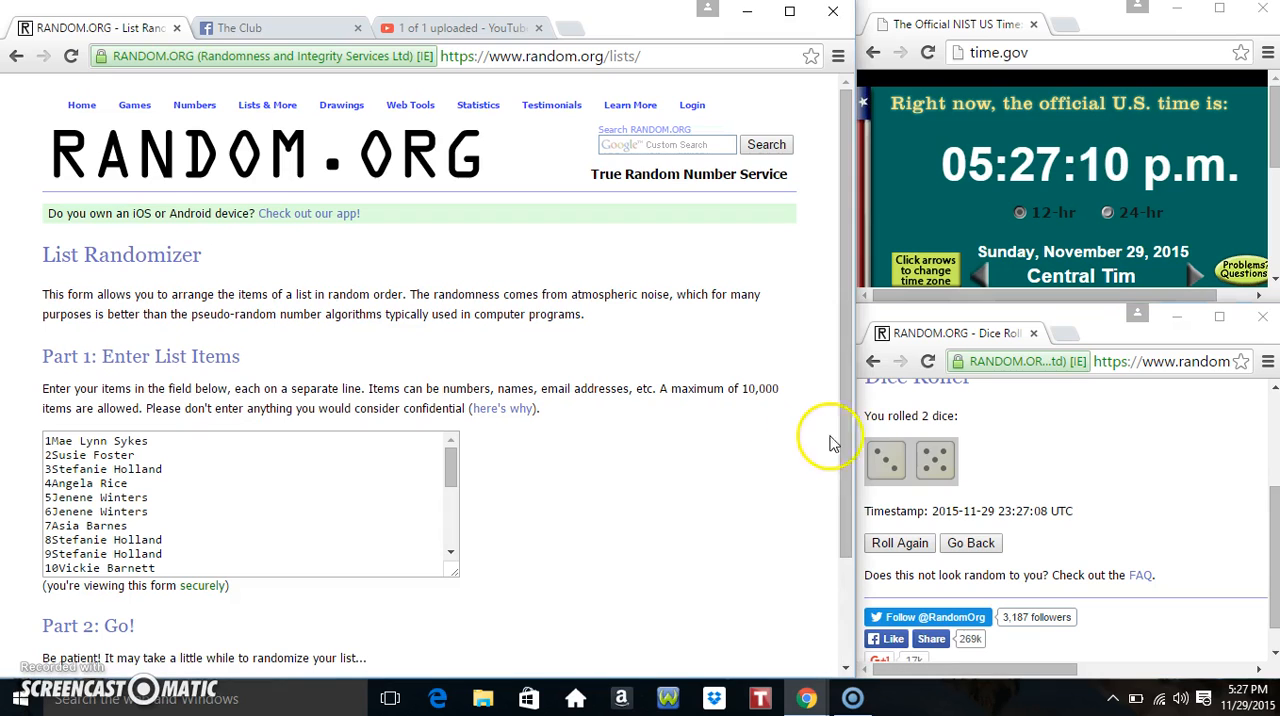
Move down the List Randomizer page from the 25 pasted names to Part 2.
scroll("down", 3)
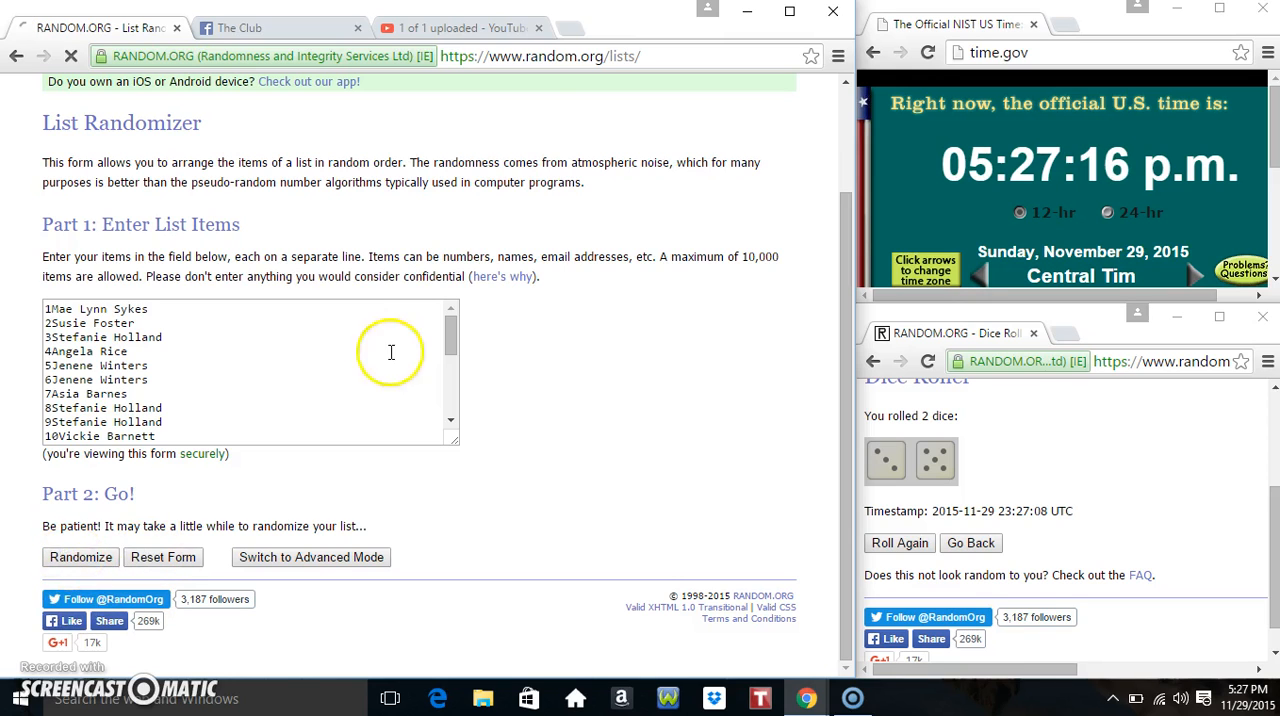
Randomize the 25-name list and re-shuffle it until the count reaches 7 times.
left_click(80, 557)
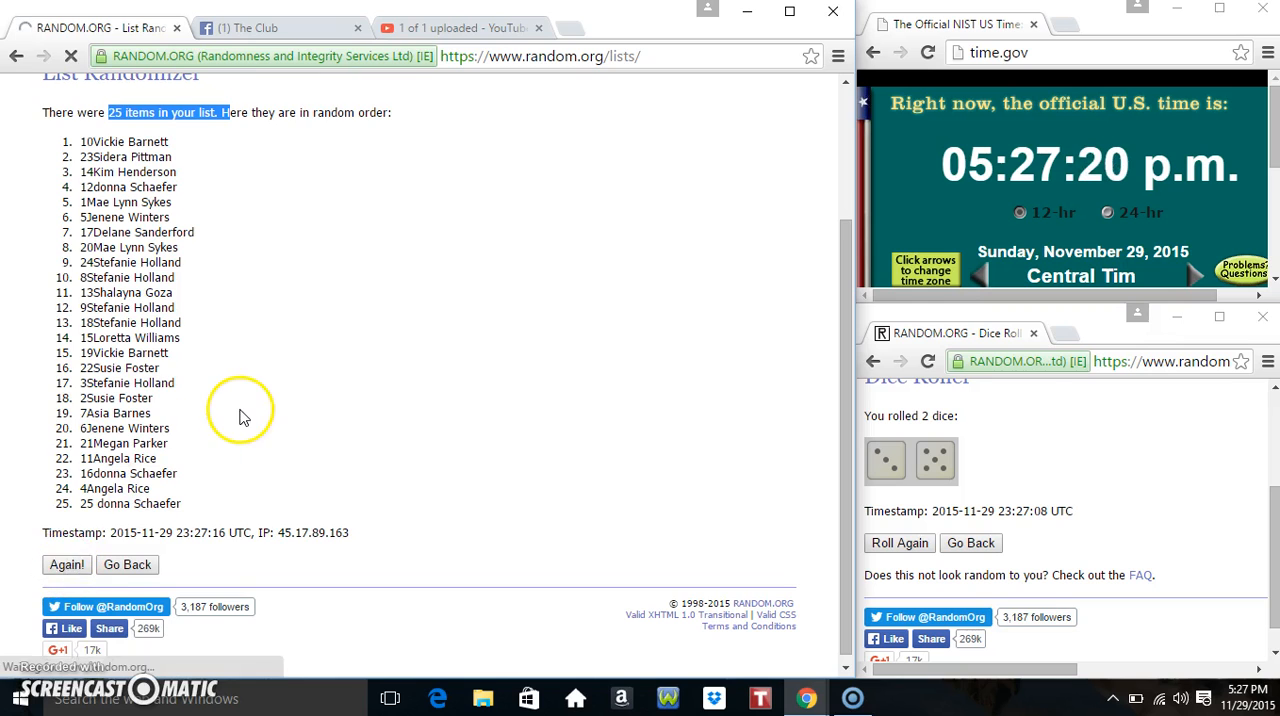
left_click(66, 564)
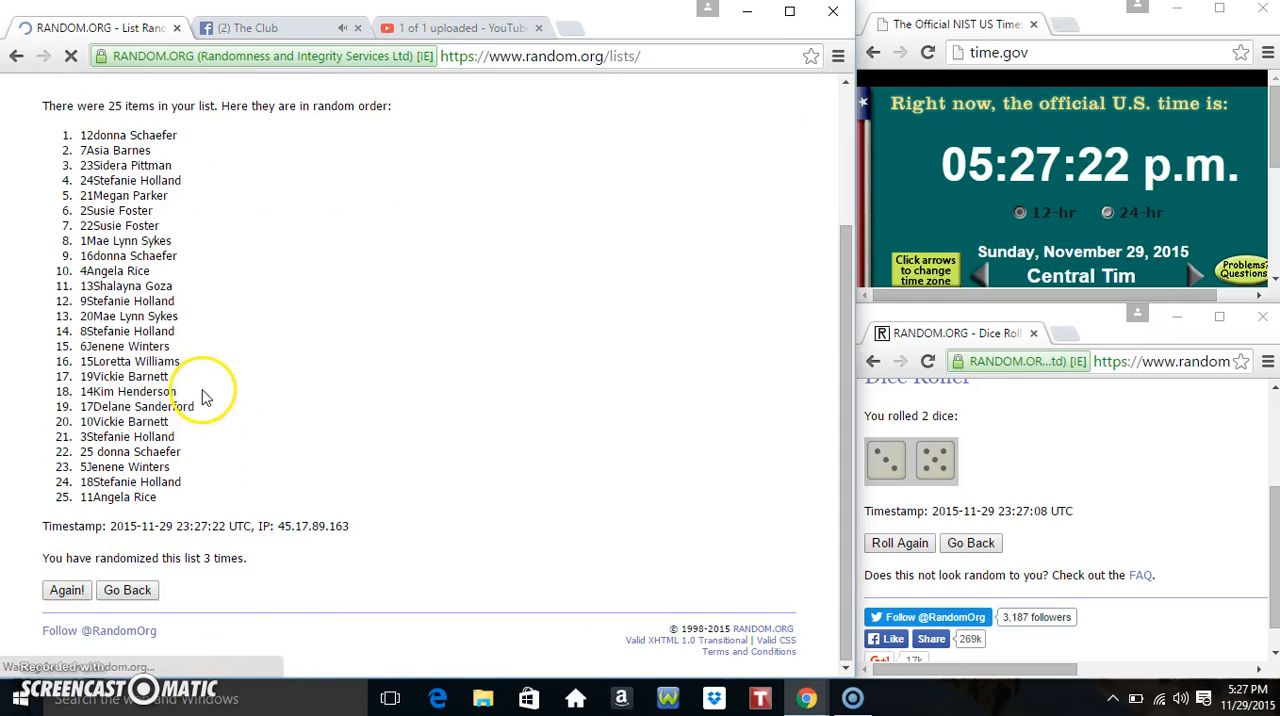
left_click(66, 590)
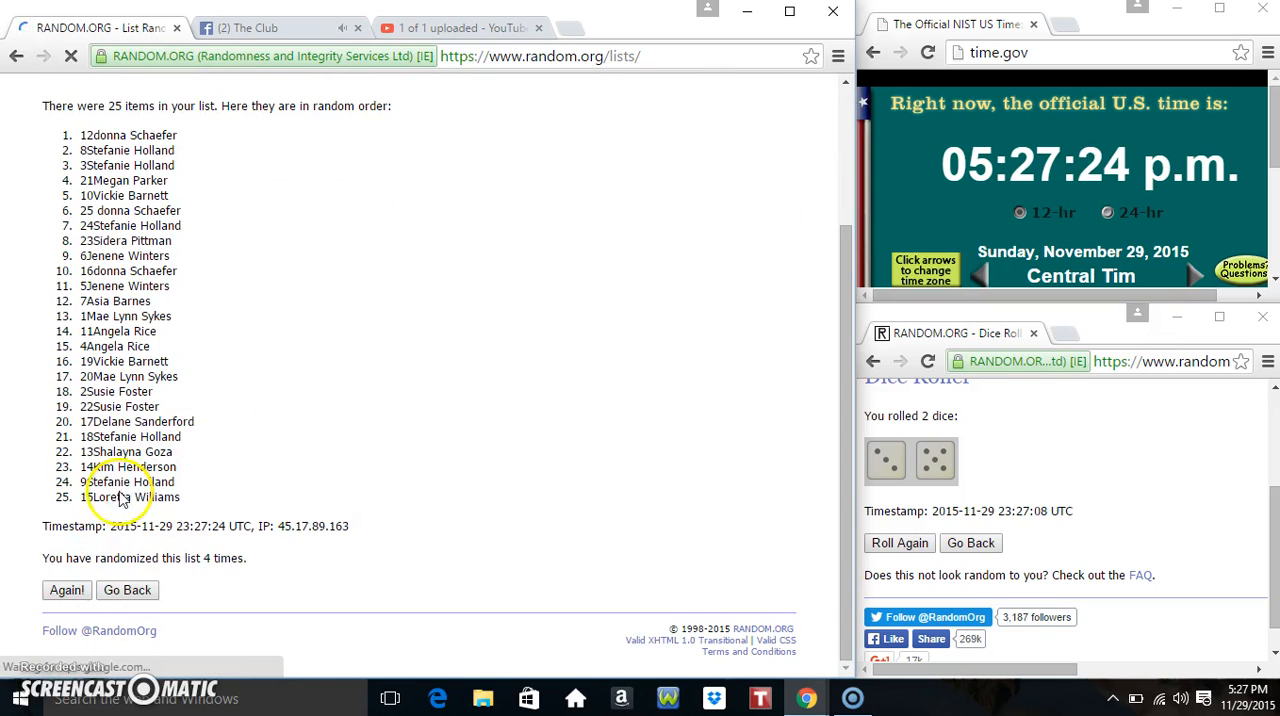
left_click(66, 589)
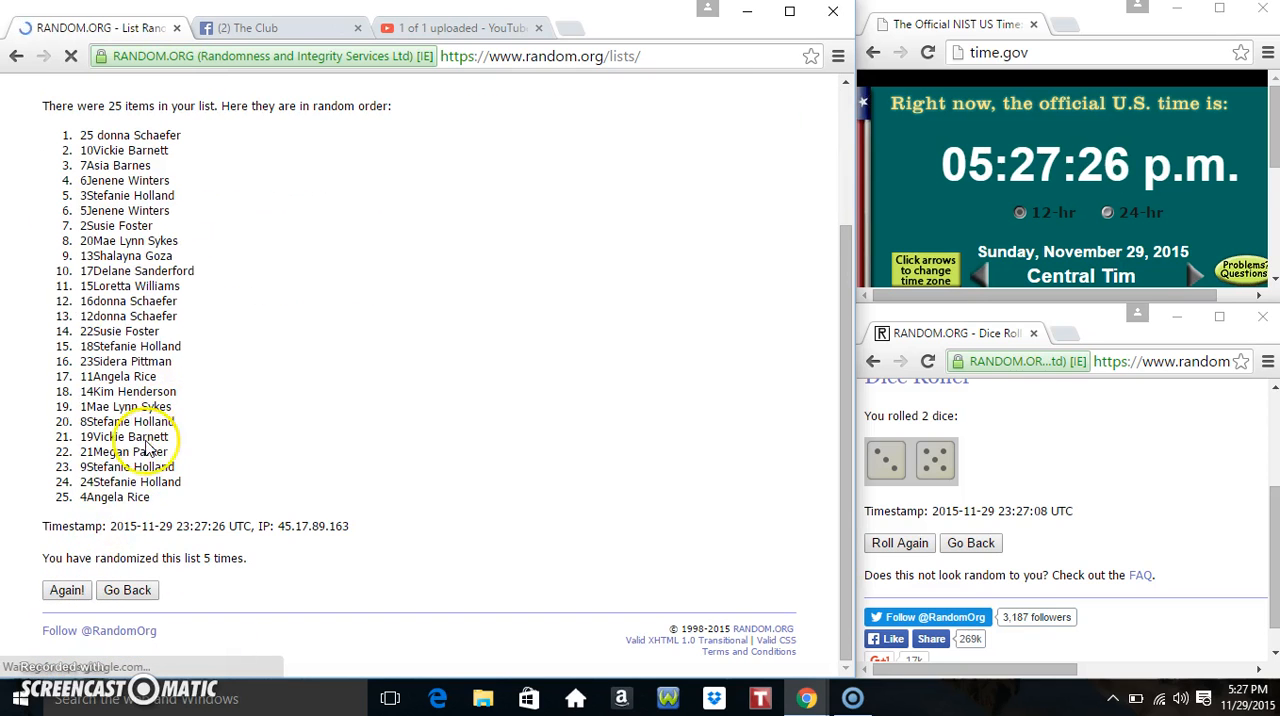
left_click(66, 590)
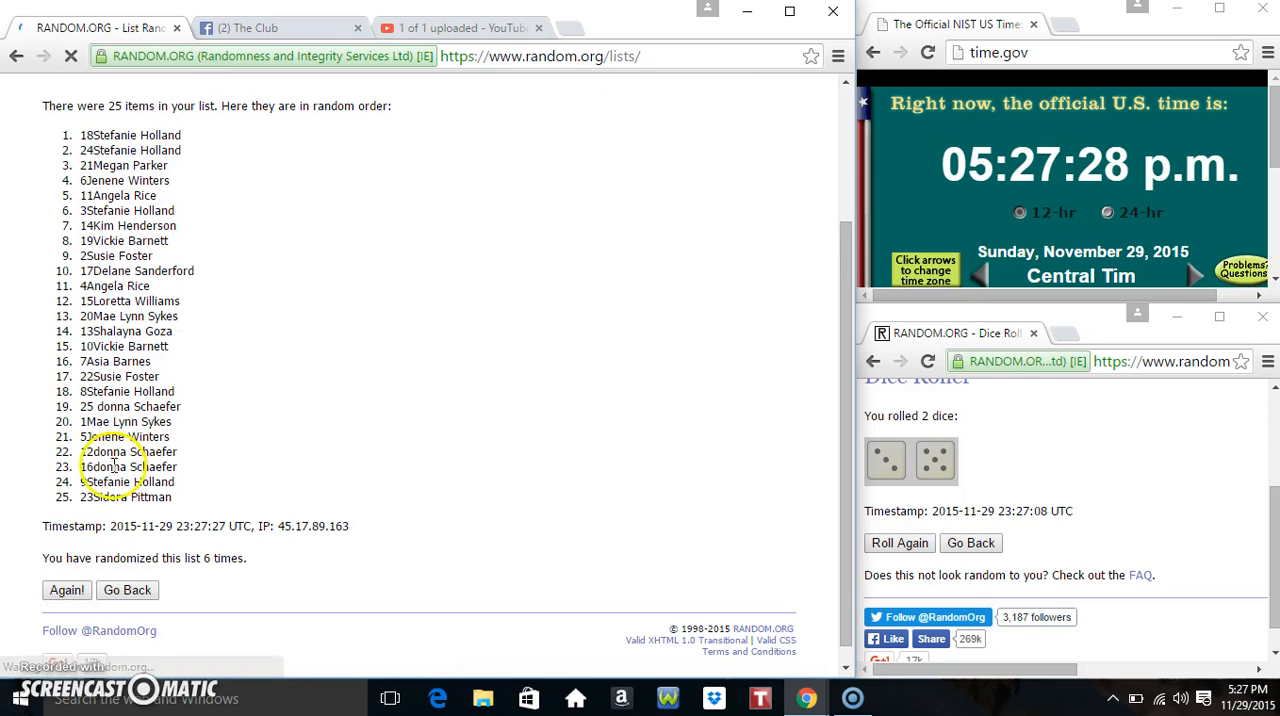
left_click(66, 590)
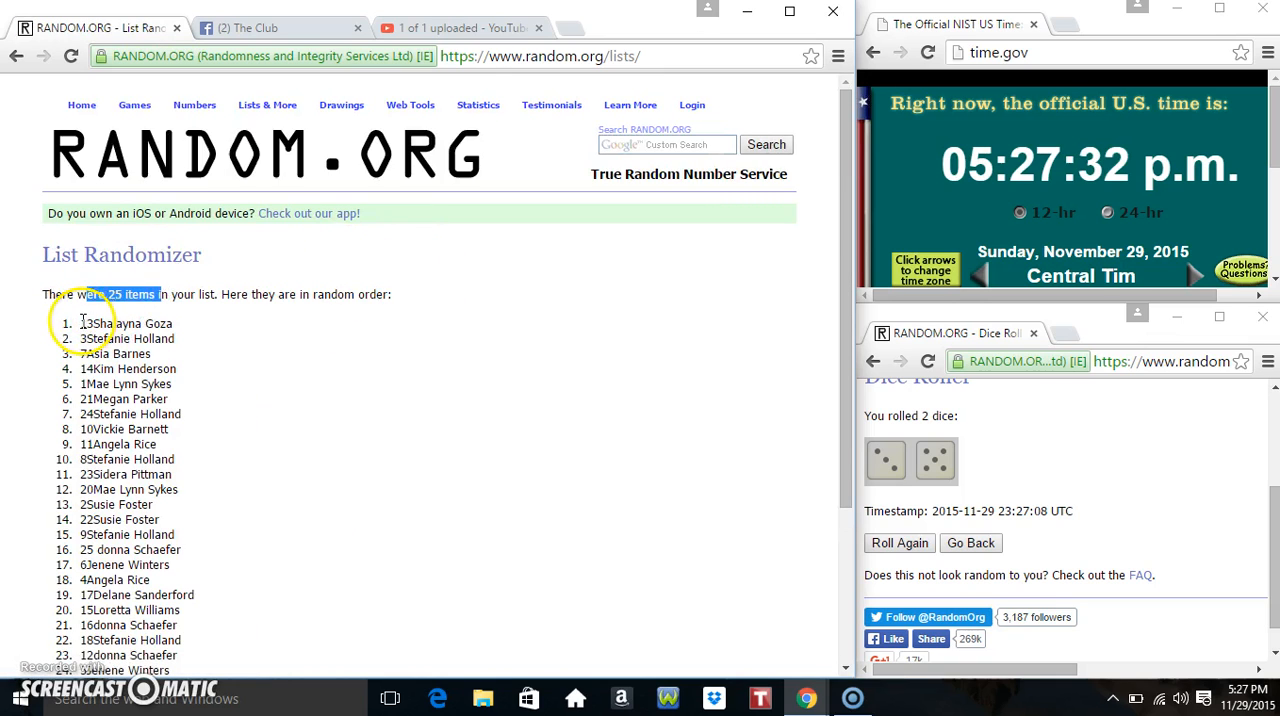
Review the seventh timestamped order, show the taskbar clock, and start another shuffle.
scroll("down", 3)
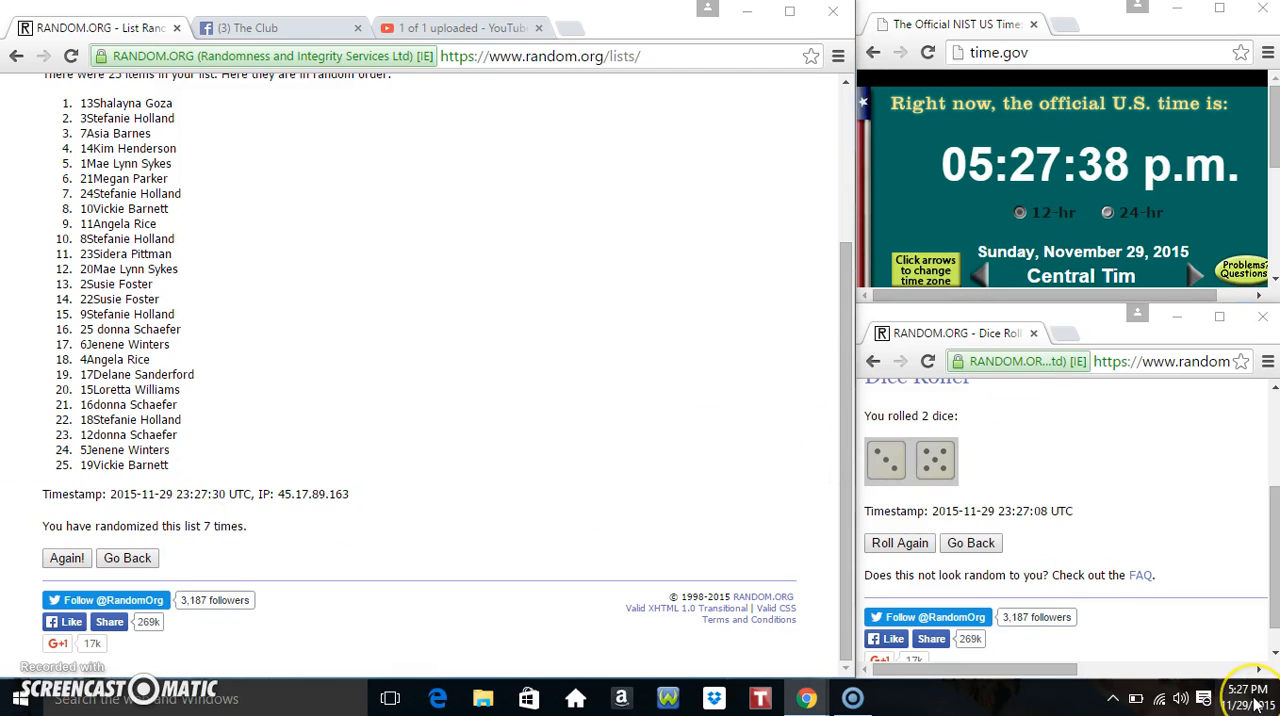
left_click(1248, 692)
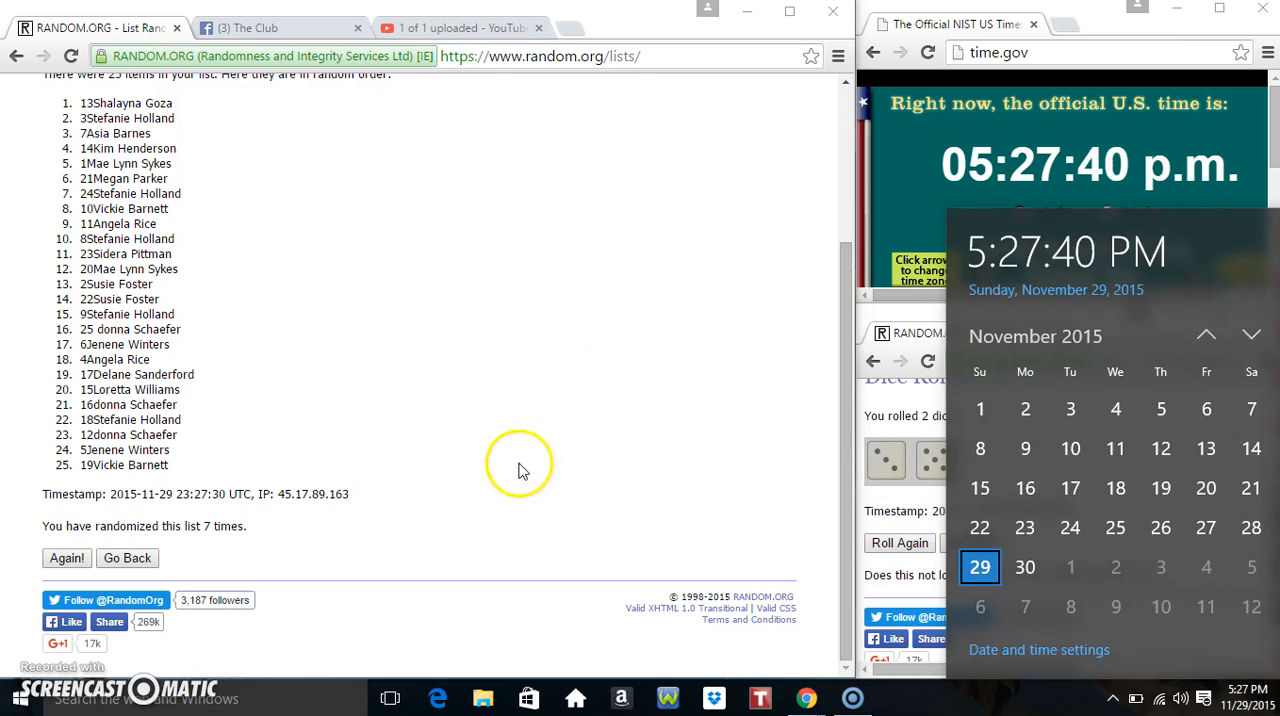
left_click(66, 558)
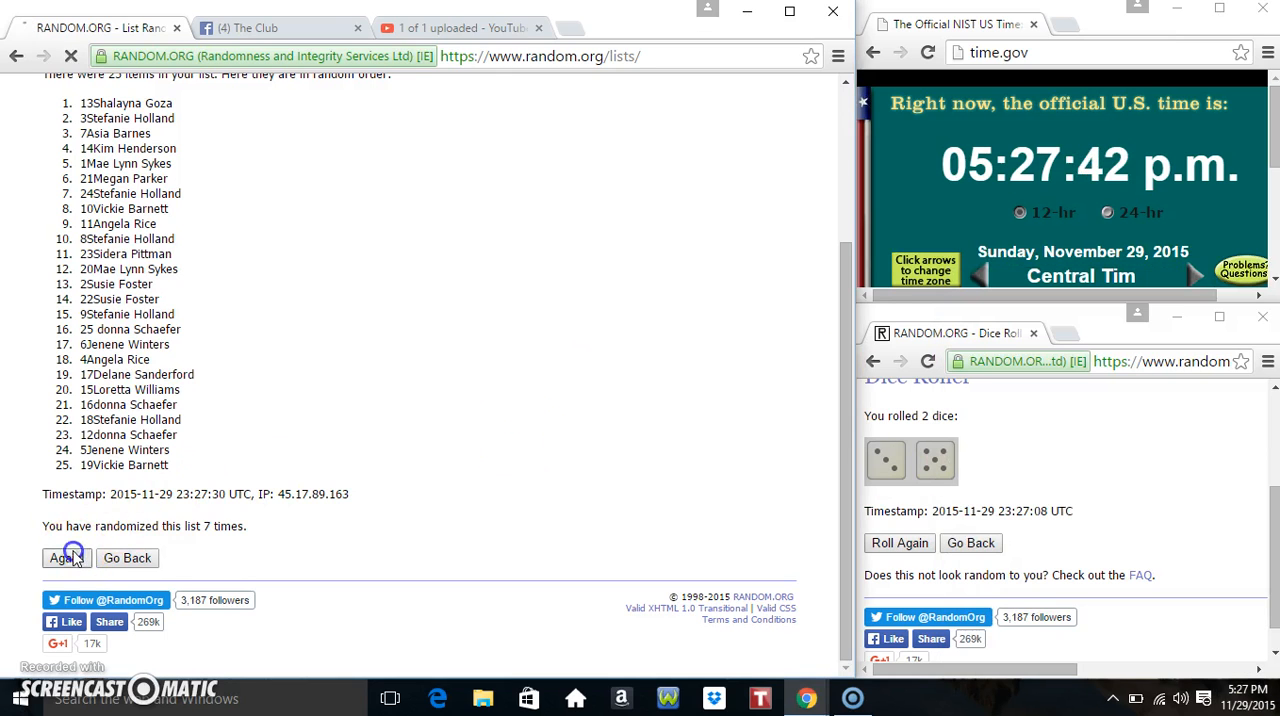
Run the eighth shuffle, return to the Facebook thread for 'done', and show the clock.
left_click(63, 558)
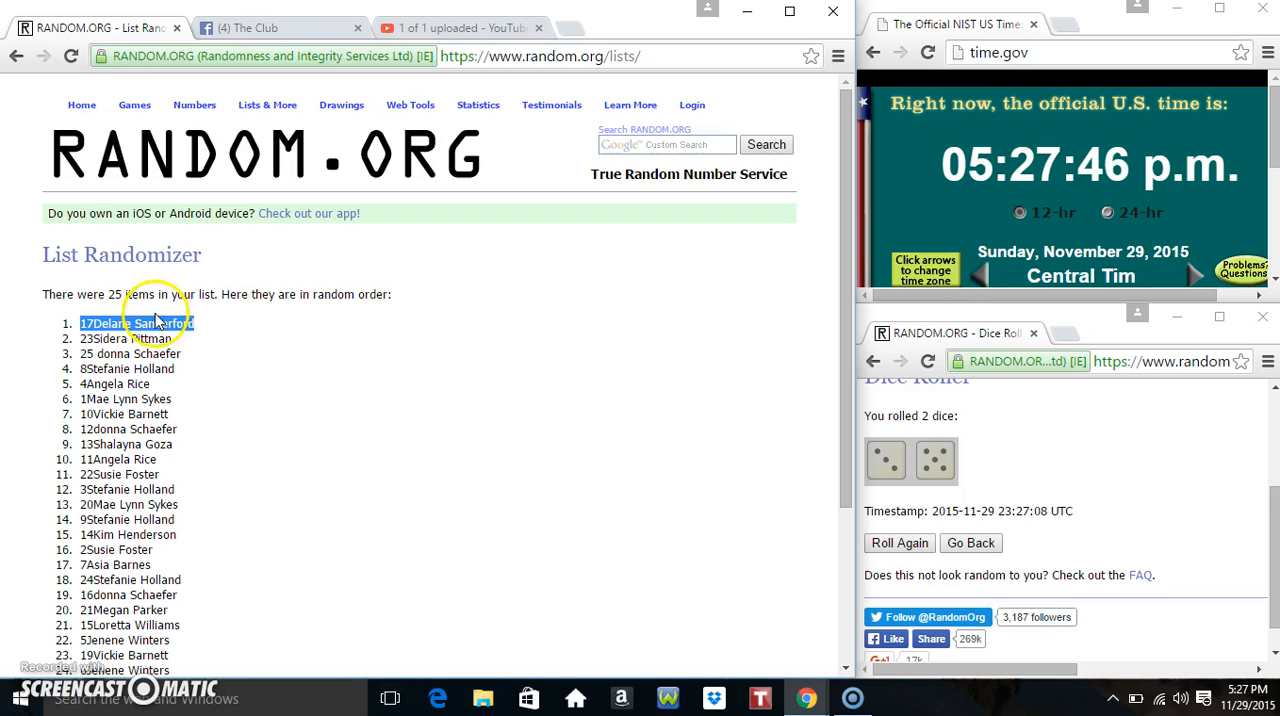
scroll("down", 3)
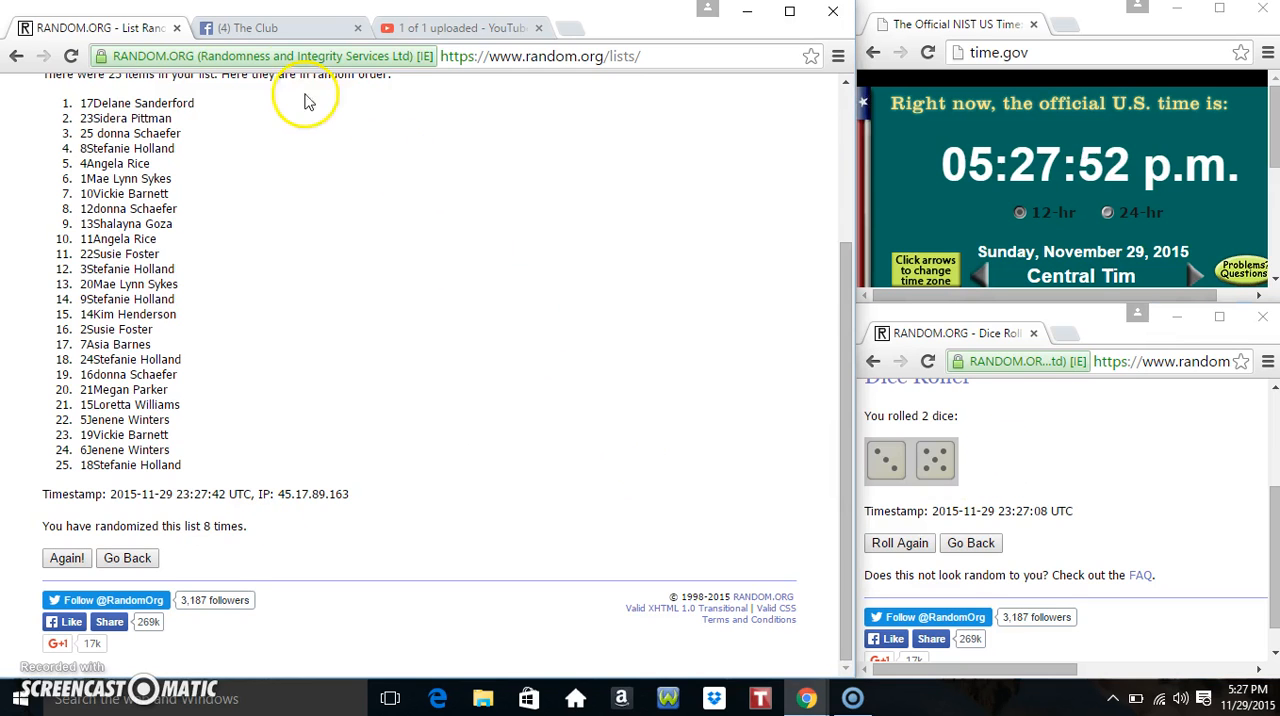
left_click(245, 27)
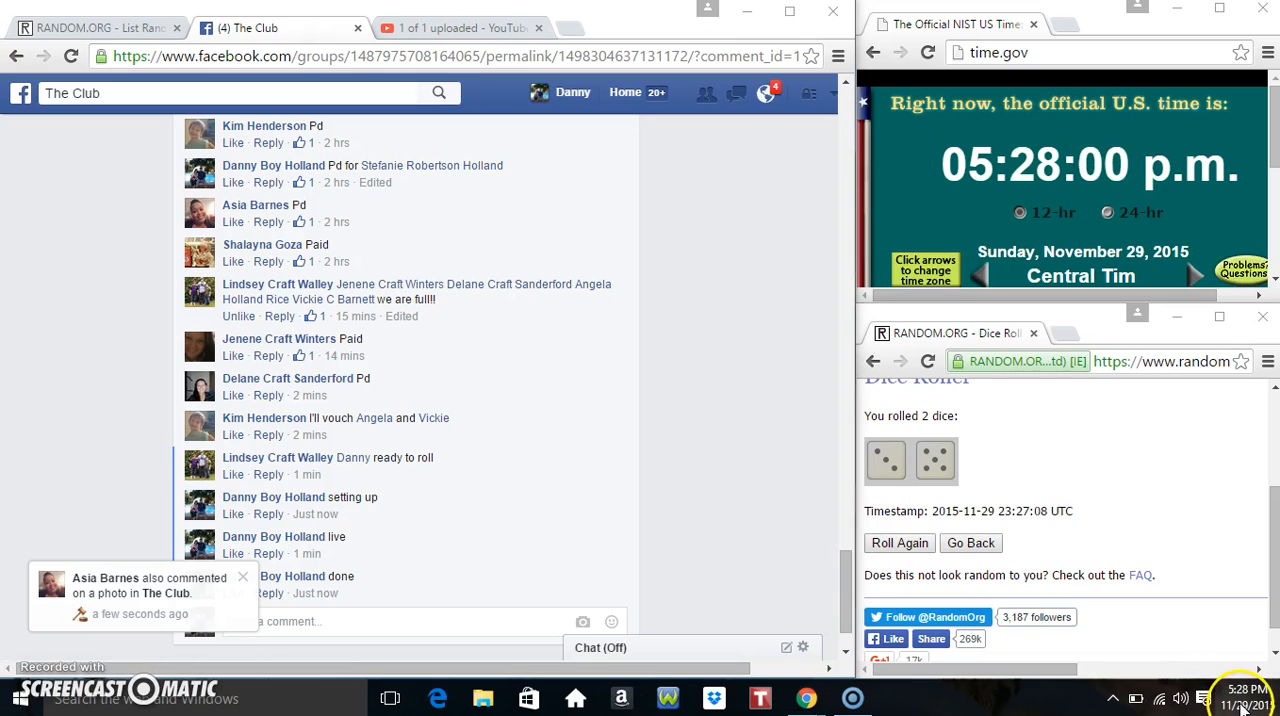
left_click(1237, 698)
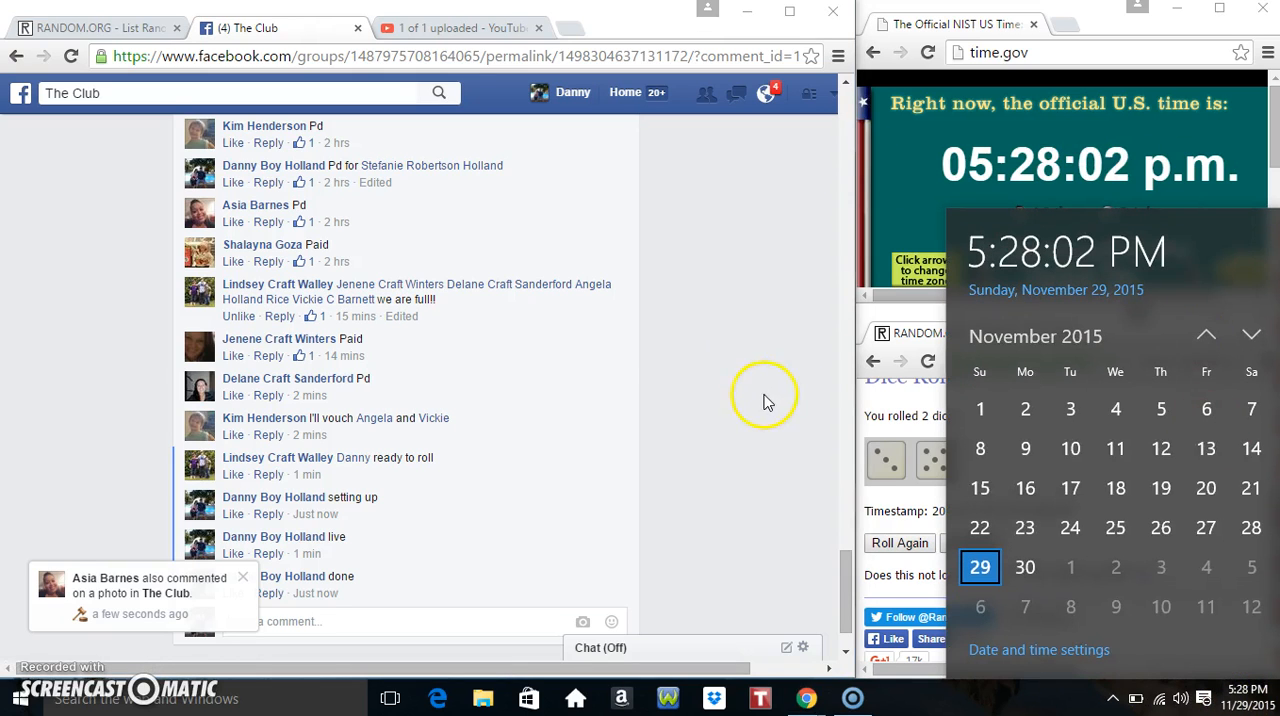